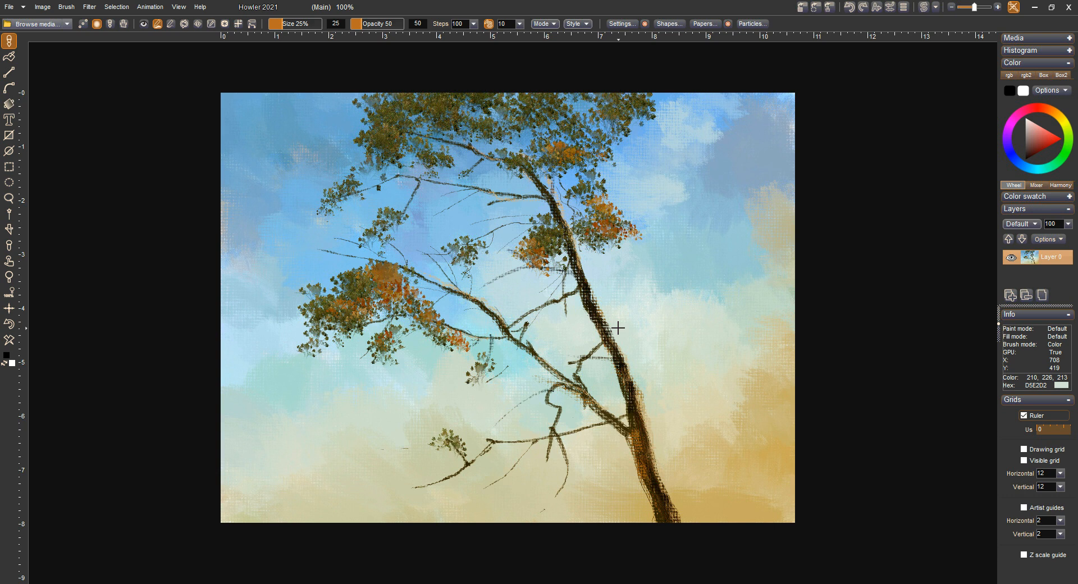
pyautogui.moveTo(552, 211)
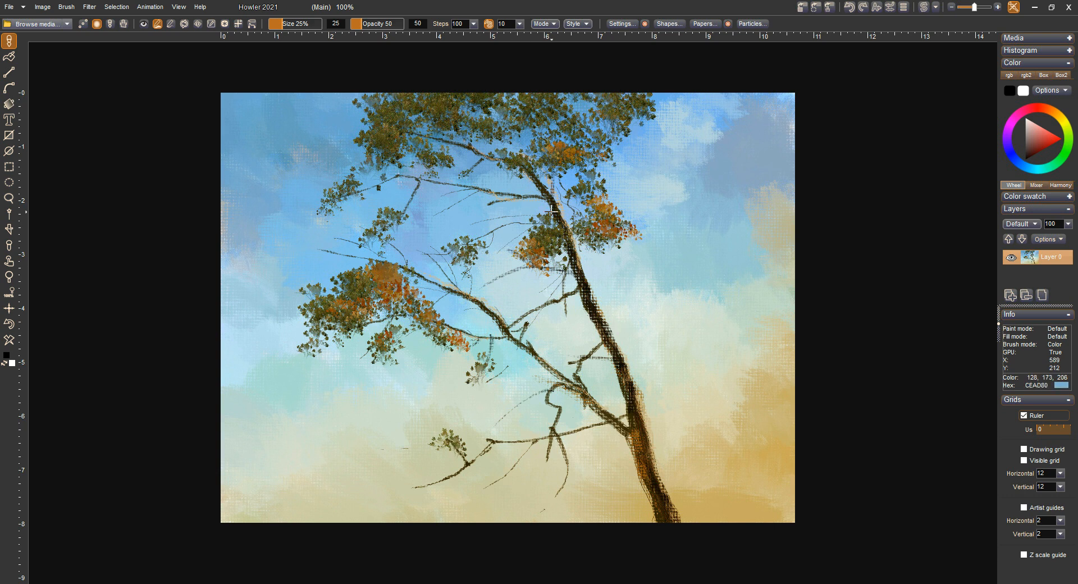
pyautogui.moveTo(652, 76)
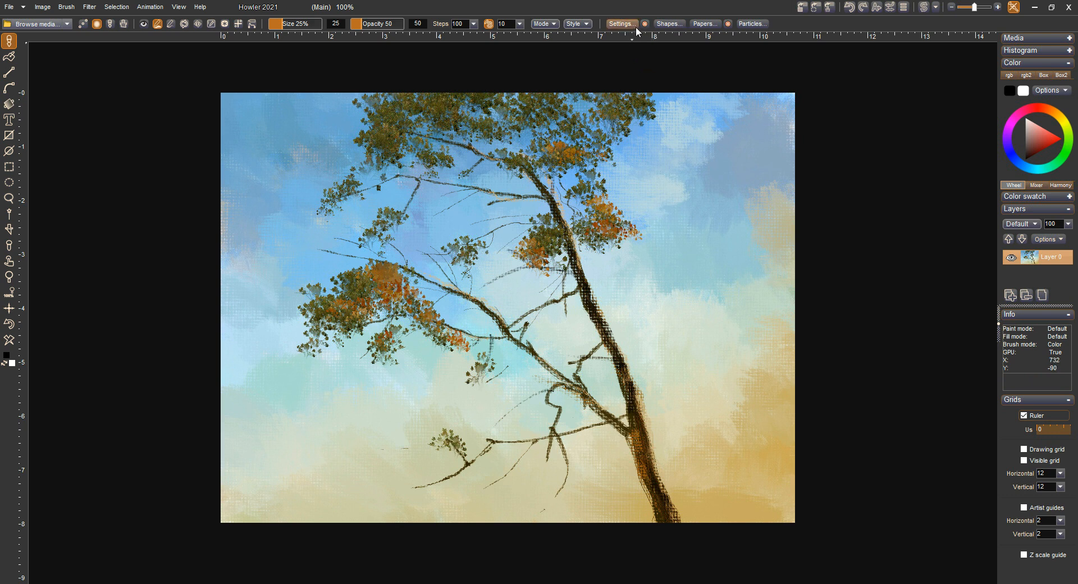
# Show the custom brush styles with matte style and a 1000 px brush radius.
pyautogui.click(619, 24)
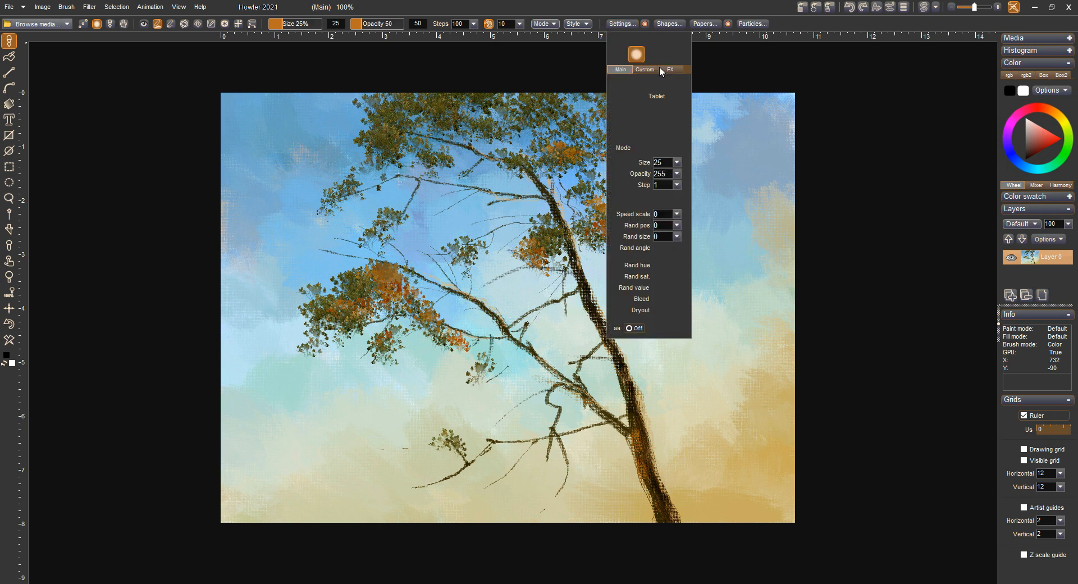
pyautogui.click(644, 70)
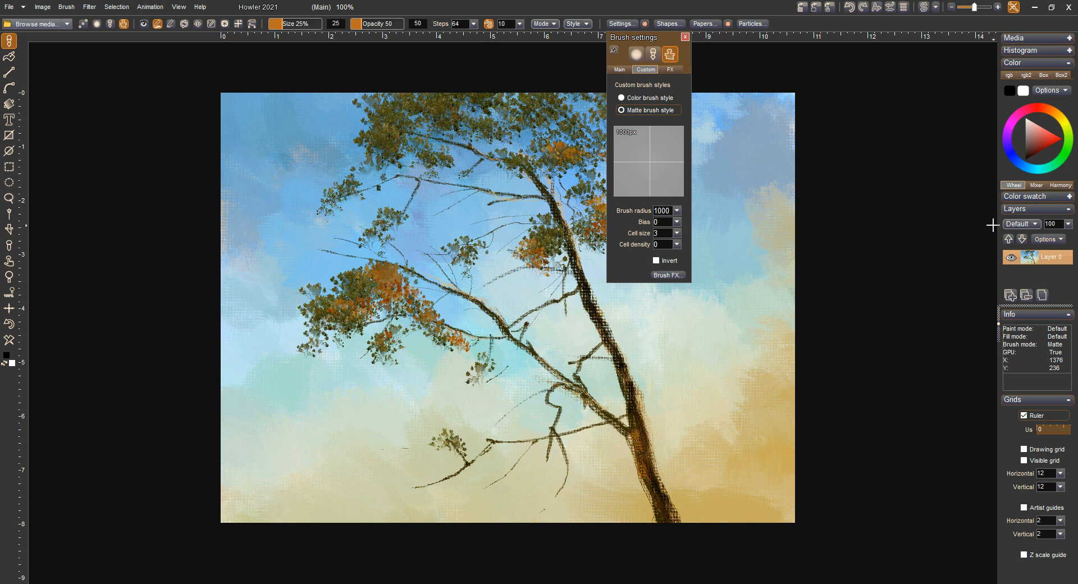
pyautogui.moveTo(693, 40)
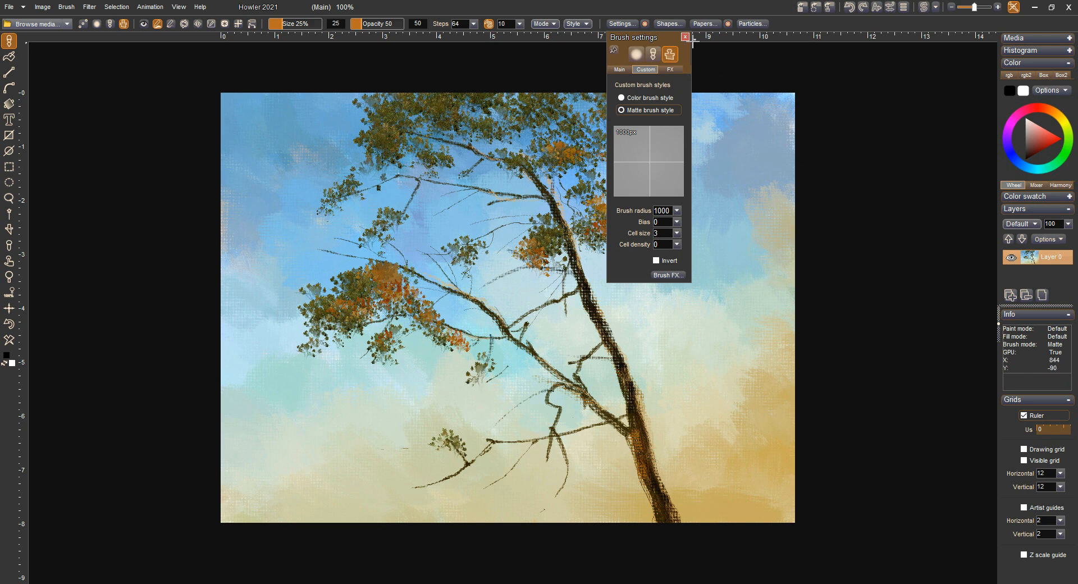
# Dismiss the Brush settings window, leaving the tree painting in matte brush mode.
pyautogui.click(684, 37)
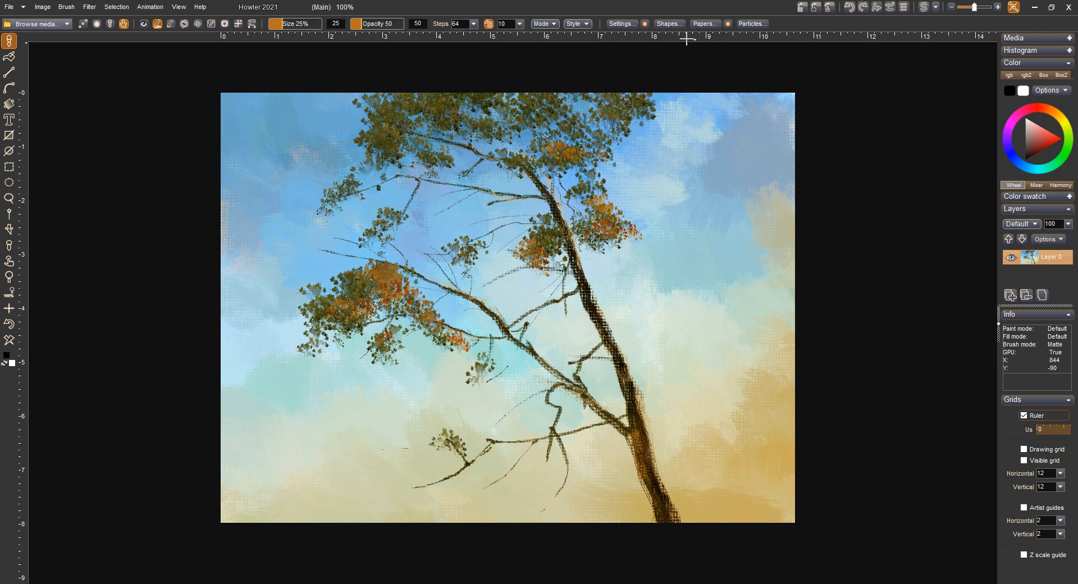
pyautogui.moveTo(1046, 360)
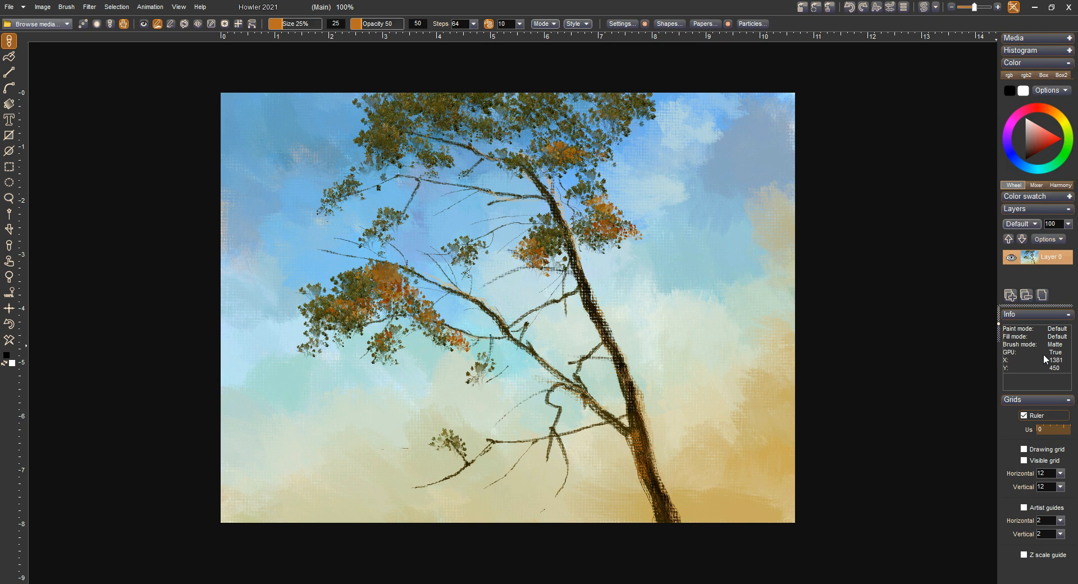